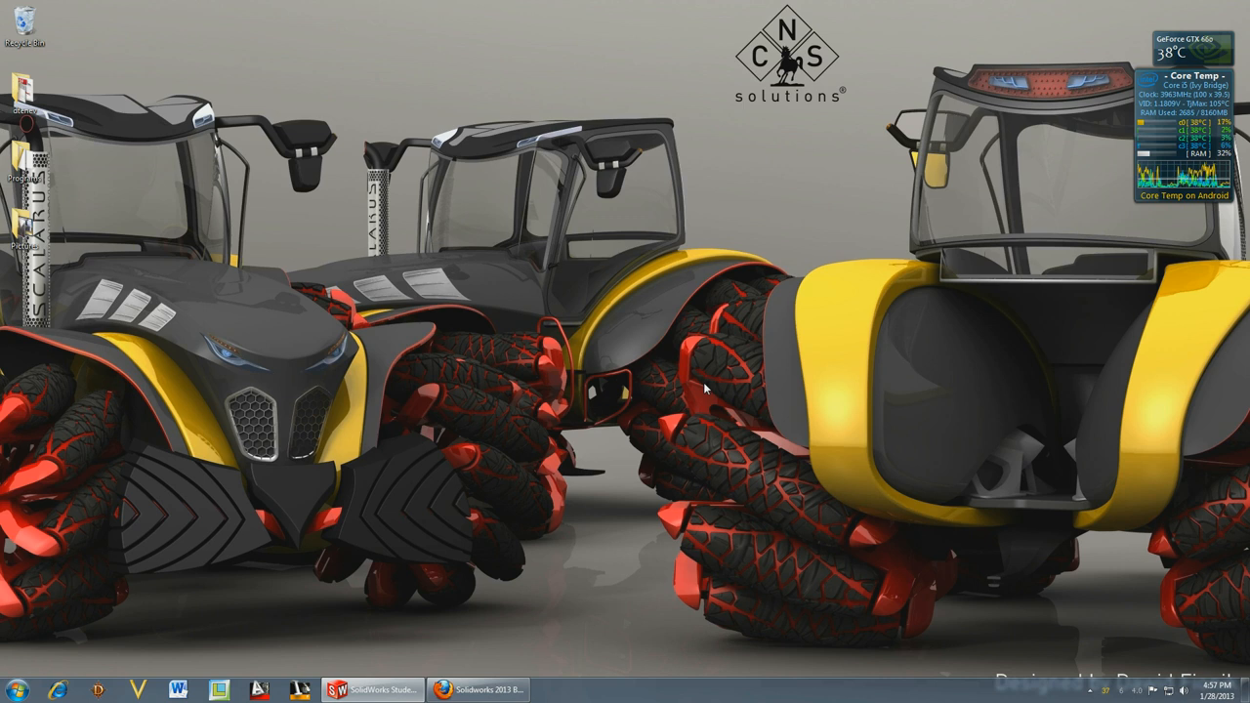
pyautogui.moveTo(682, 353)
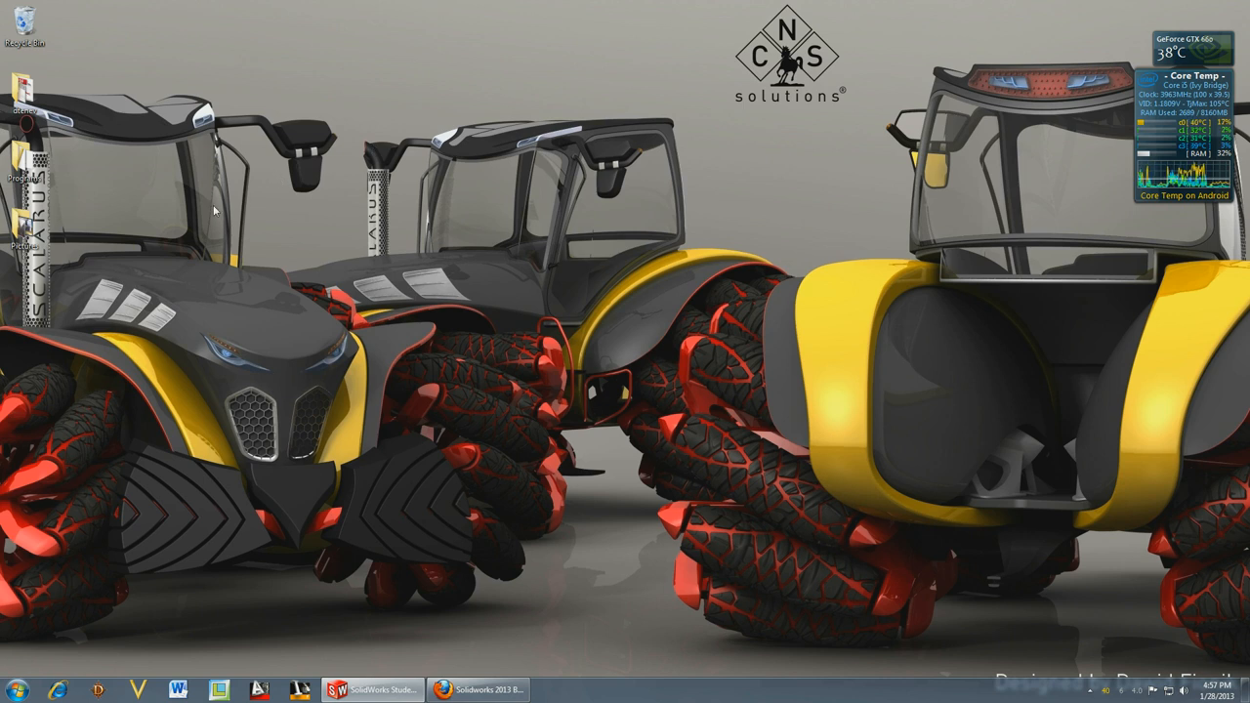
pyautogui.moveTo(232, 293)
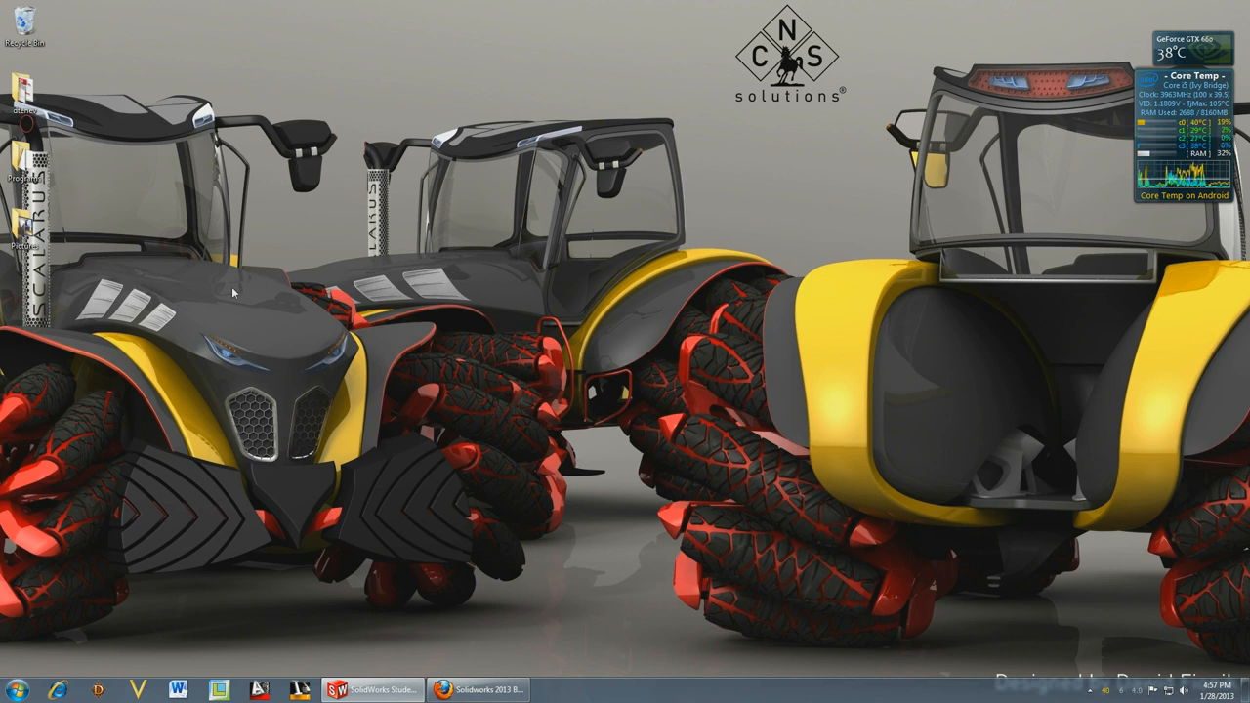
pyautogui.moveTo(426, 616)
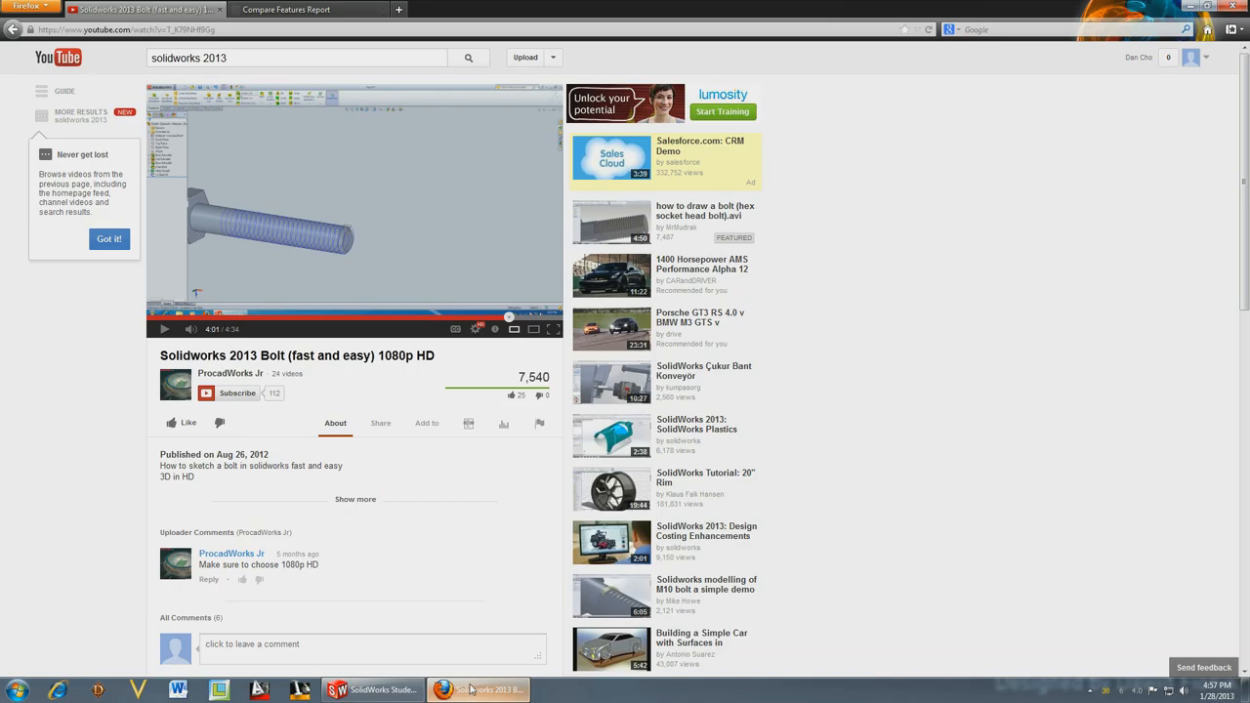
# - Watch the bolt tutorial full screen, skipping to the sweep cut and back to an earlier part
pyautogui.click(375, 691)
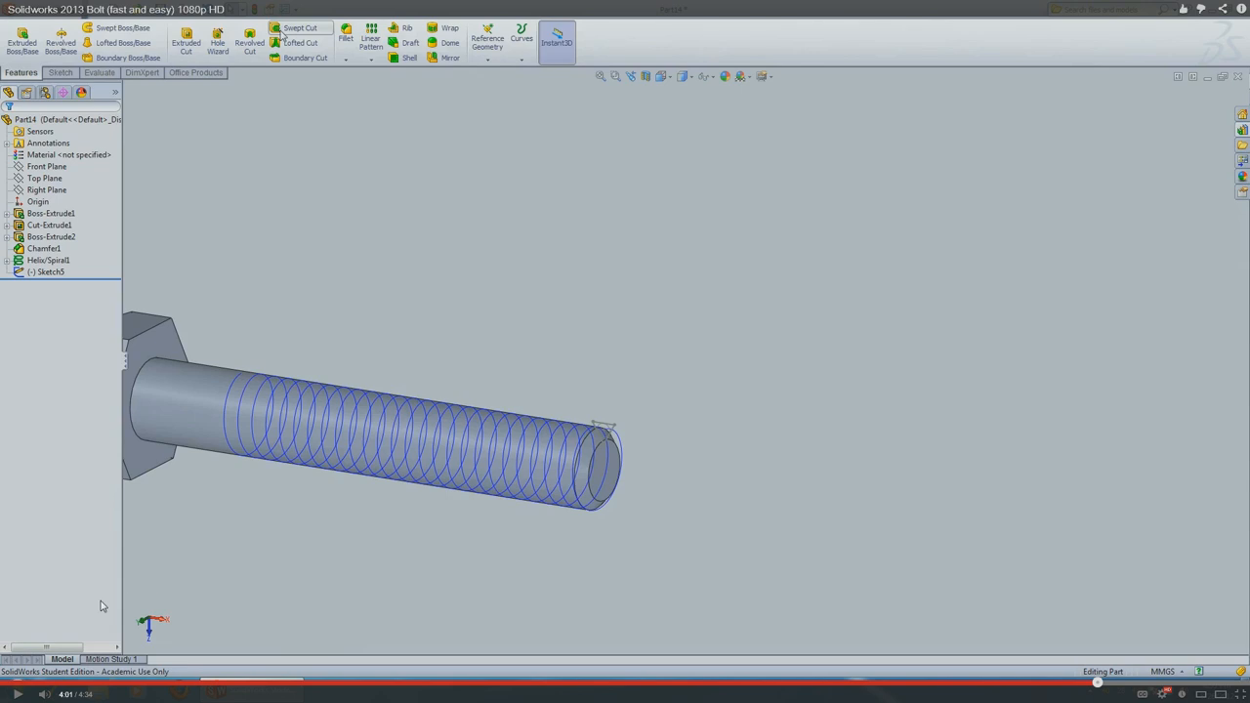
pyautogui.moveTo(332, 410)
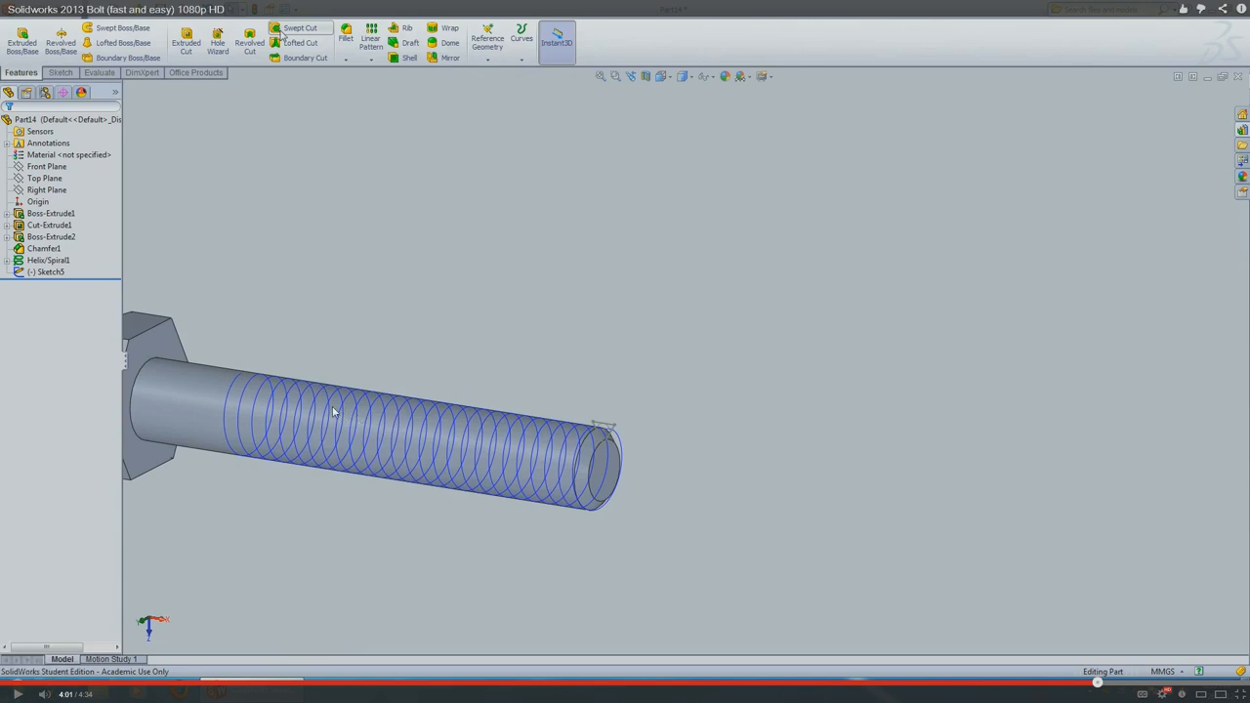
pyautogui.moveTo(563, 441)
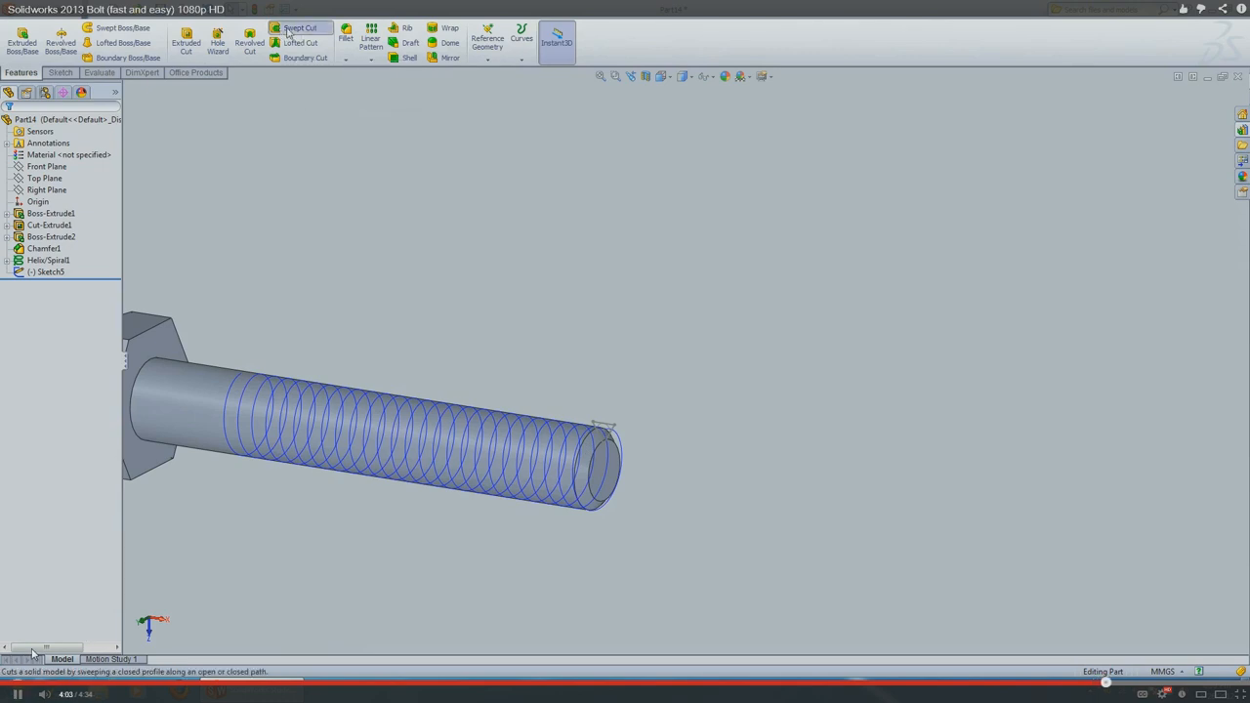
pyautogui.click(301, 27)
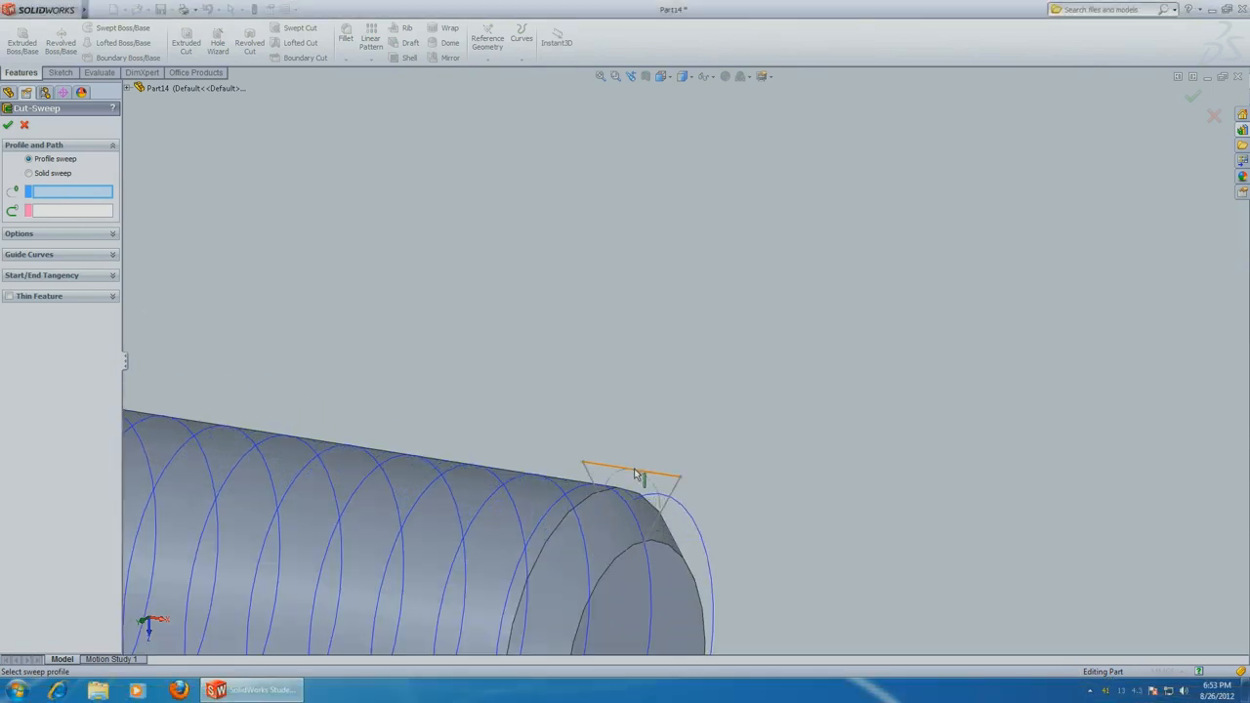
pyautogui.click(633, 475)
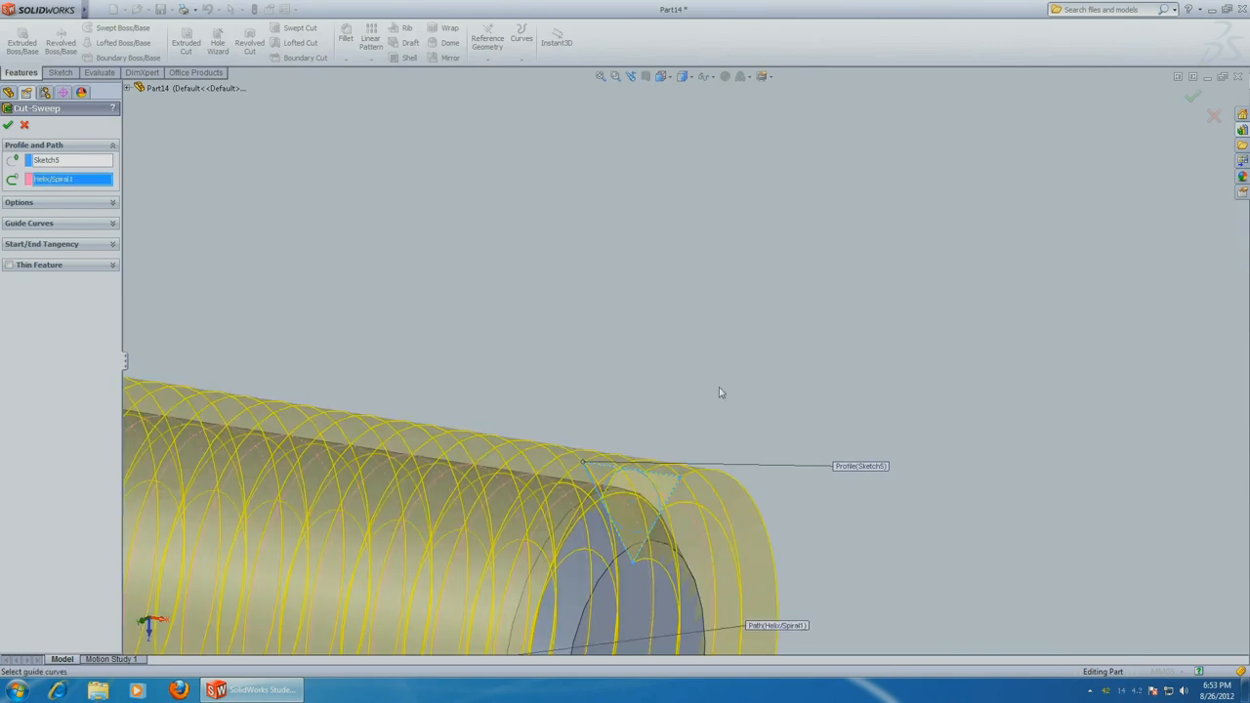
pyautogui.click(8, 125)
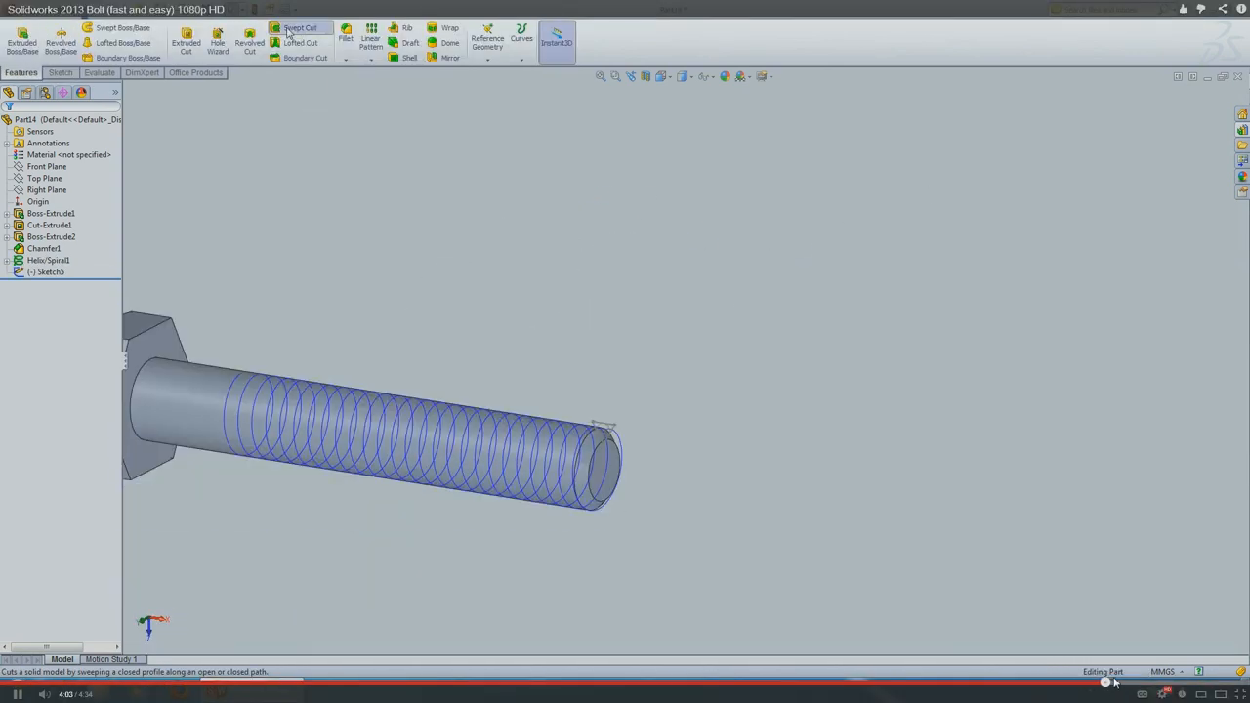
# - Skip forward through the sweep cut to the finished threaded bolt and leave full screen
pyautogui.click(300, 27)
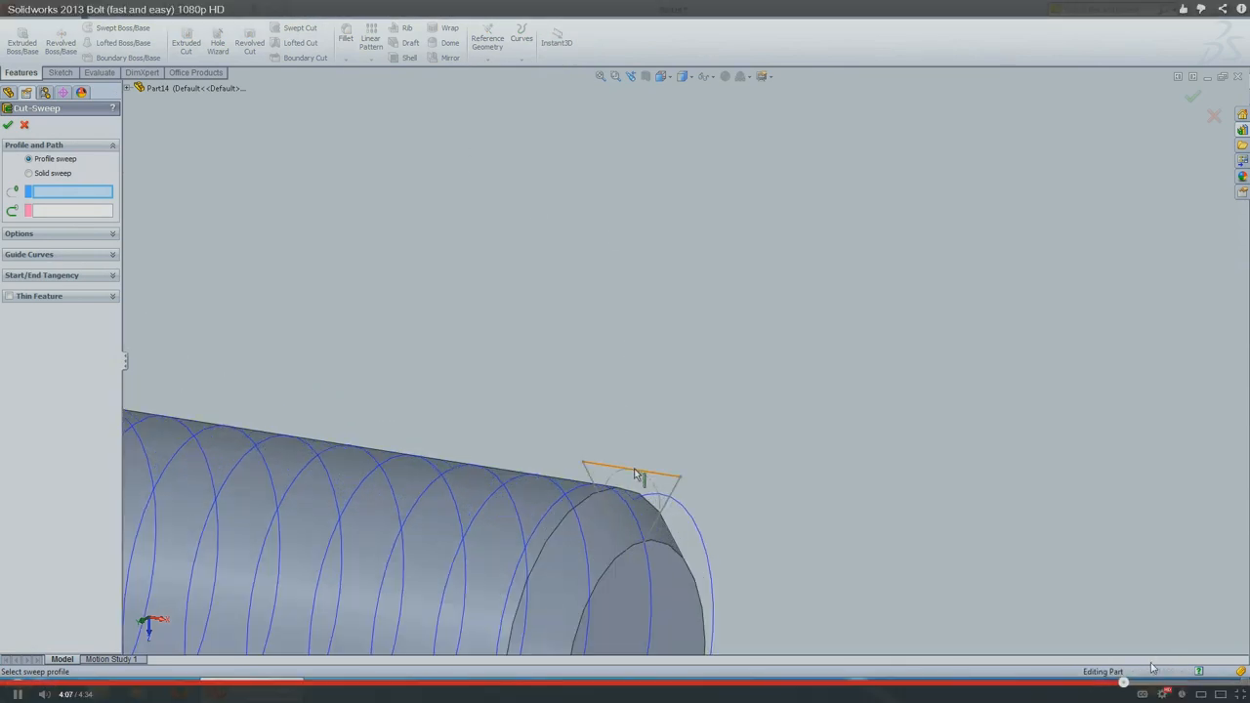
pyautogui.click(635, 475)
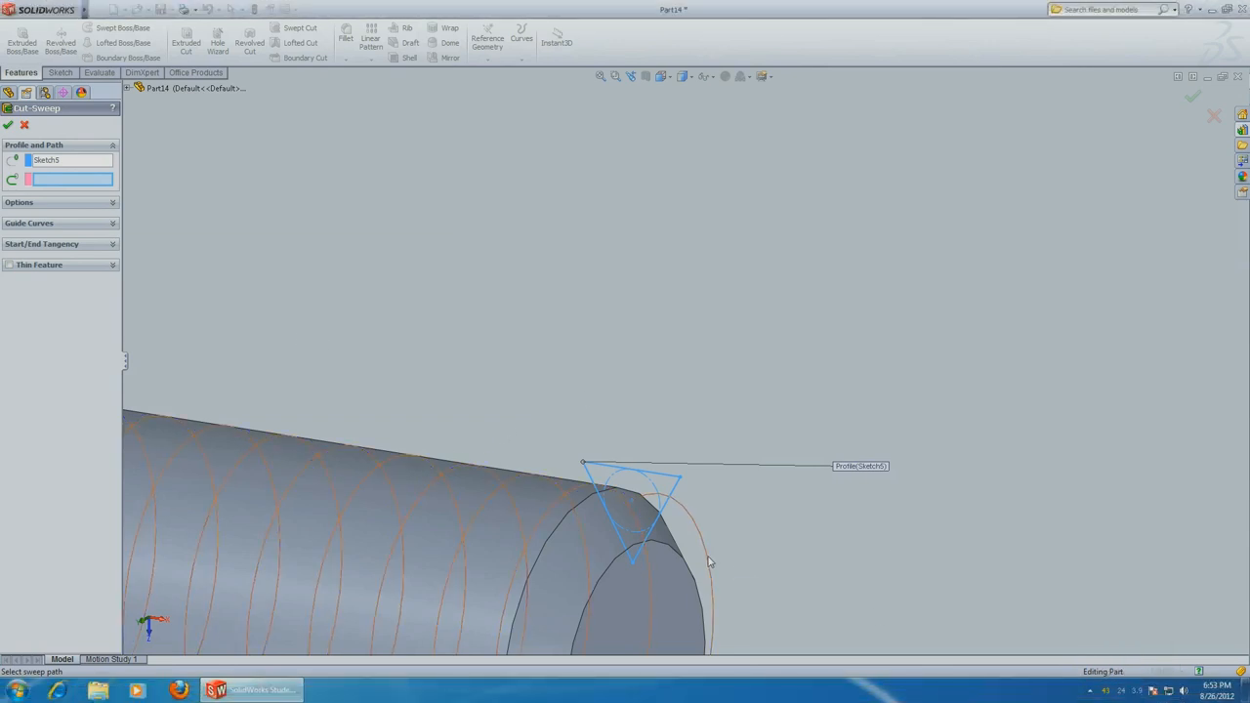
pyautogui.click(693, 563)
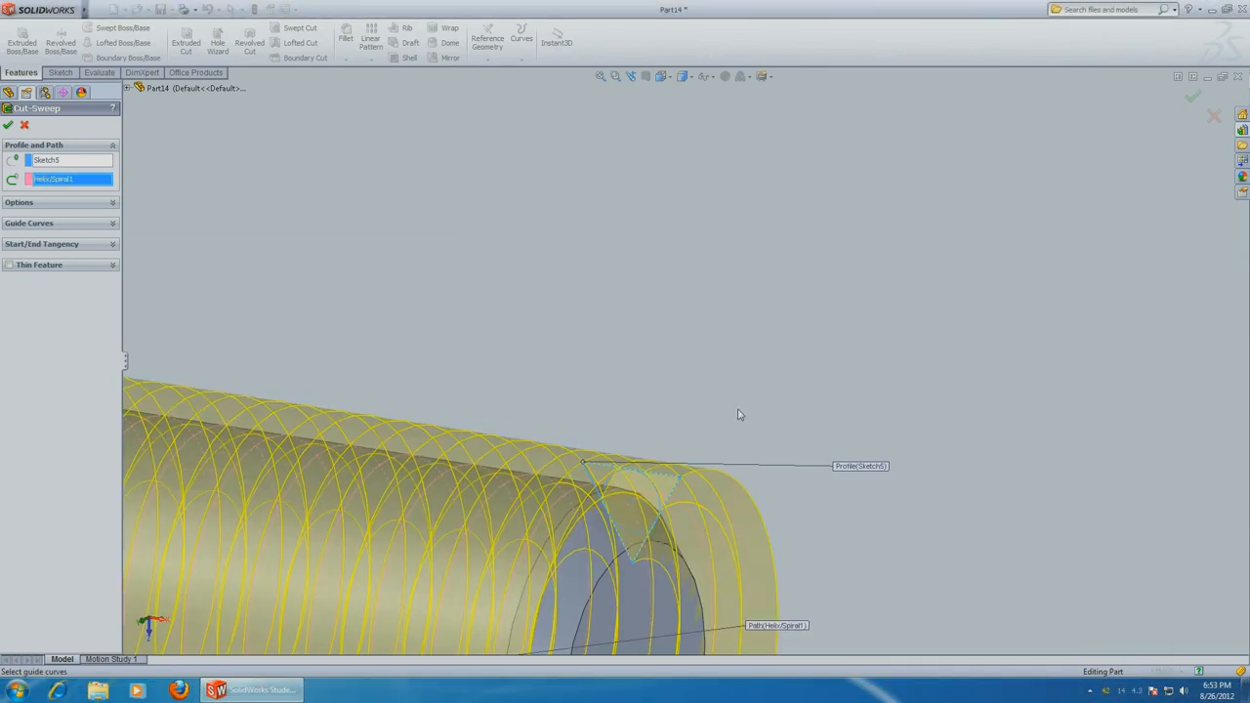
pyautogui.click(8, 125)
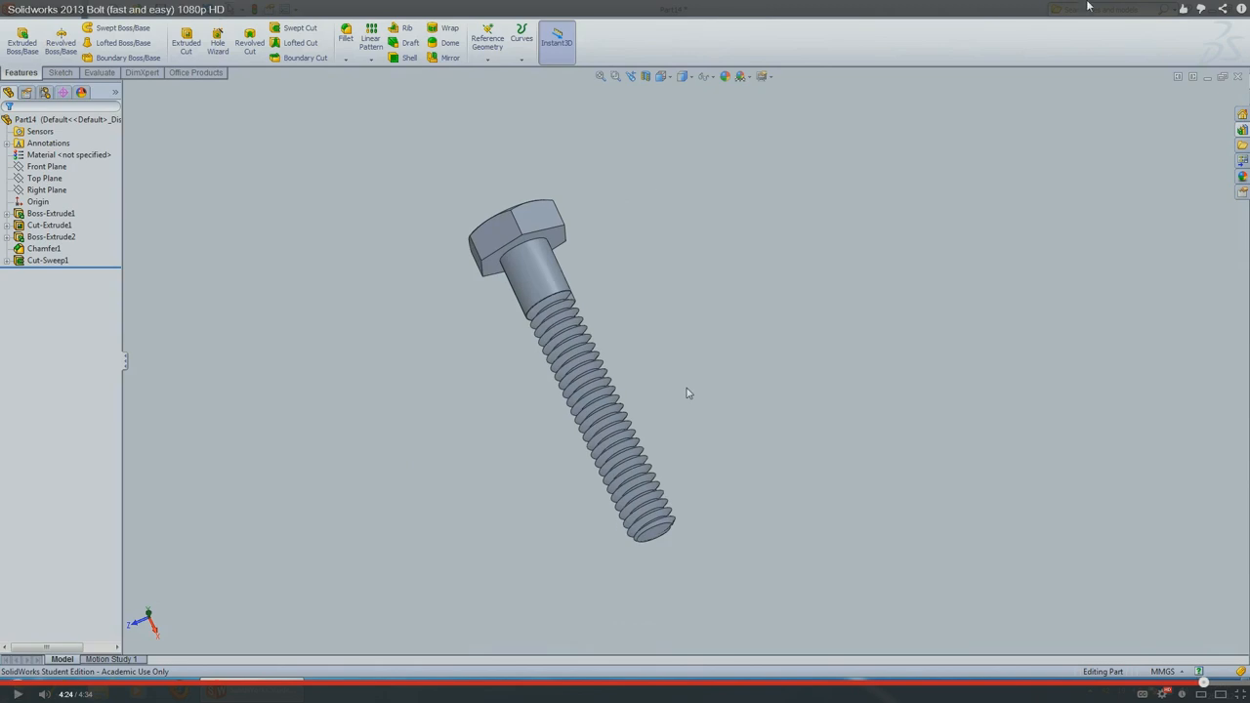
pyautogui.moveTo(1184, 111)
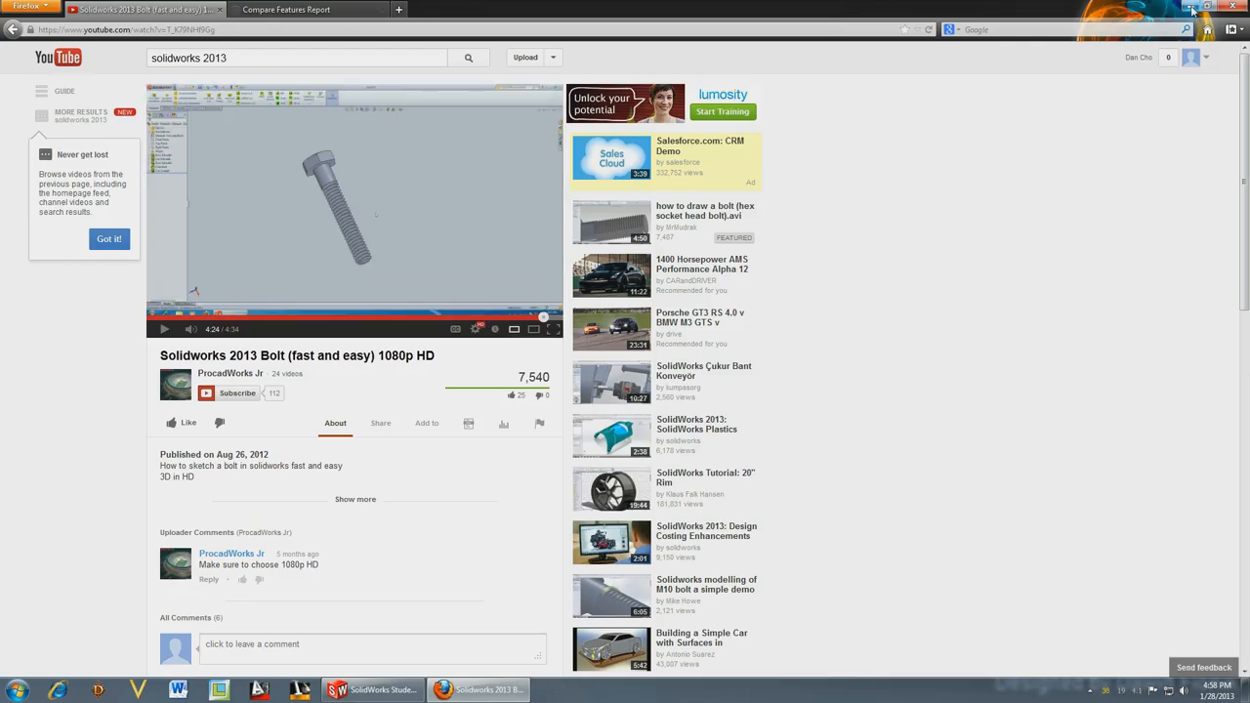
# - Hide and restore the browser, then switch to the live bolt part in SolidWorks
pyautogui.click(1194, 8)
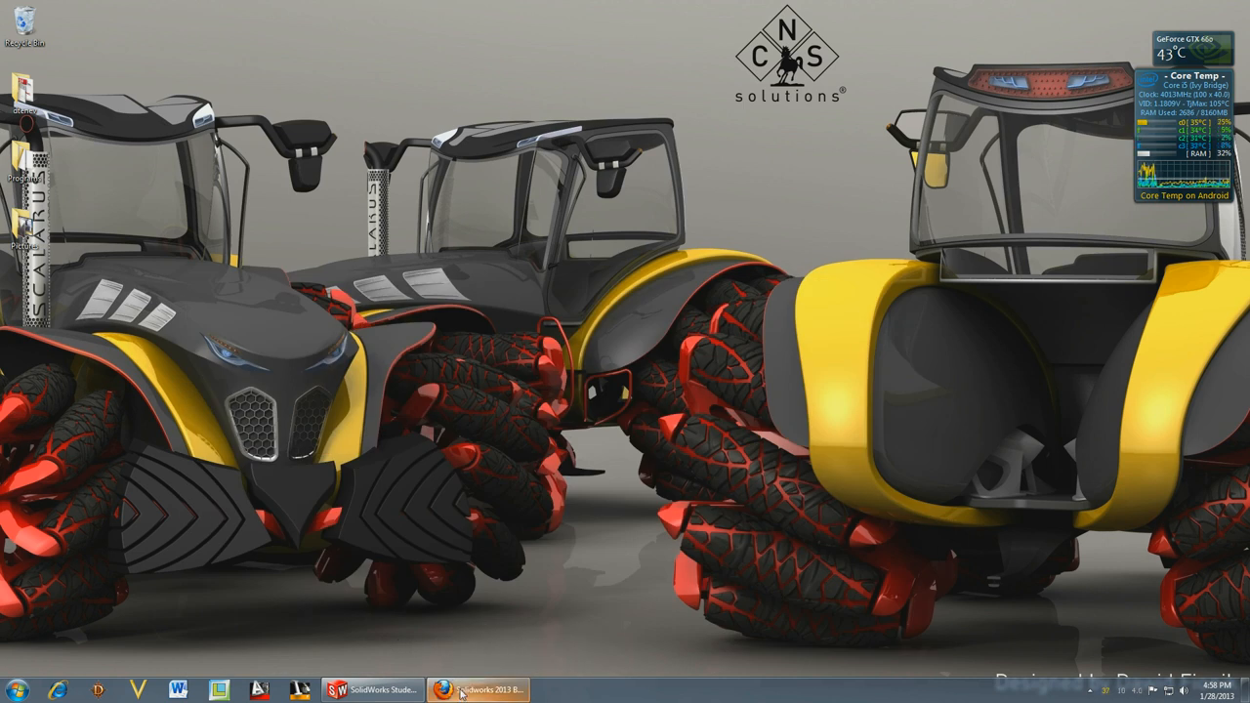
pyautogui.click(479, 692)
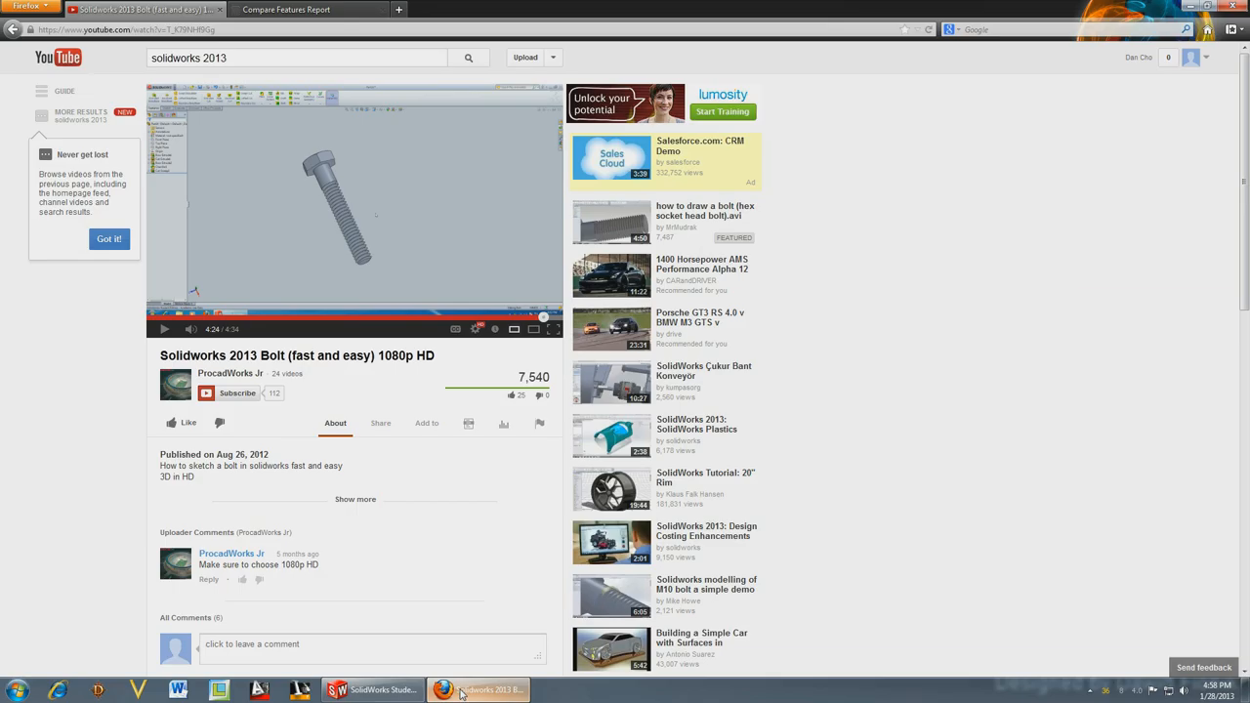
pyautogui.click(371, 691)
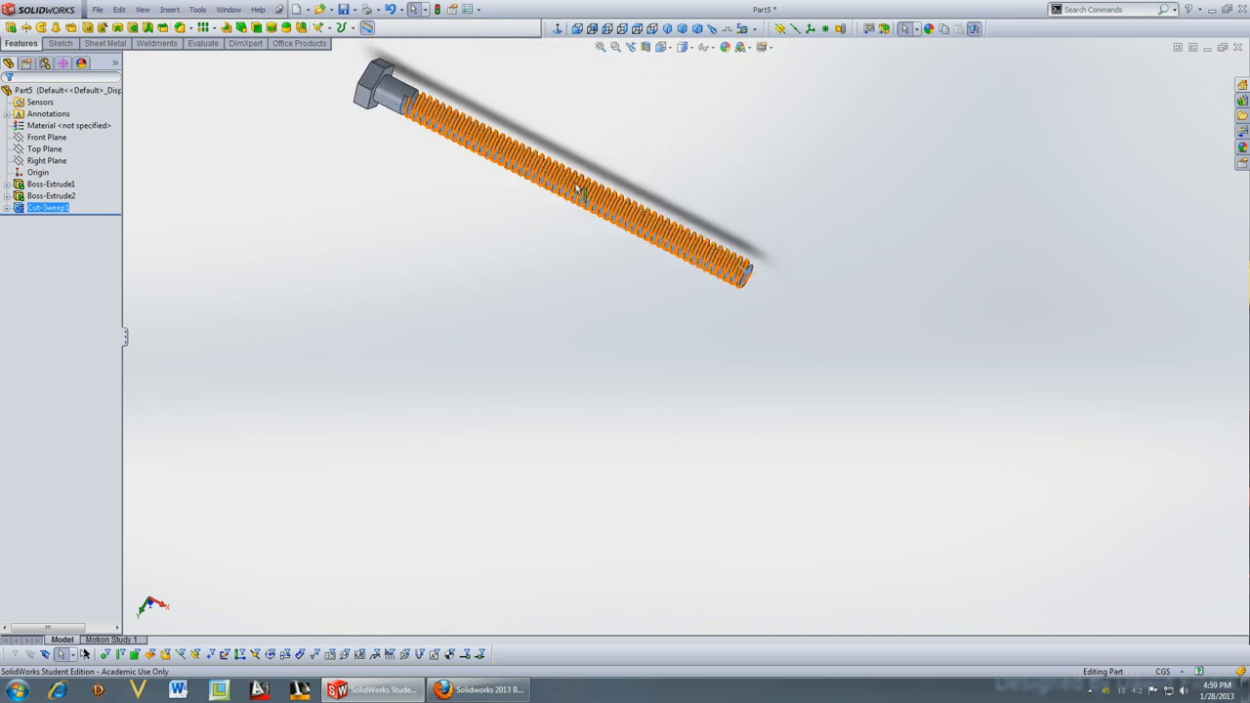
# - Rotate and zoom the threaded bolt from several angles, selecting the Front Plane, to show thread rendering speed
pyautogui.moveTo(576, 196); pyautogui.dragTo(543, 281)
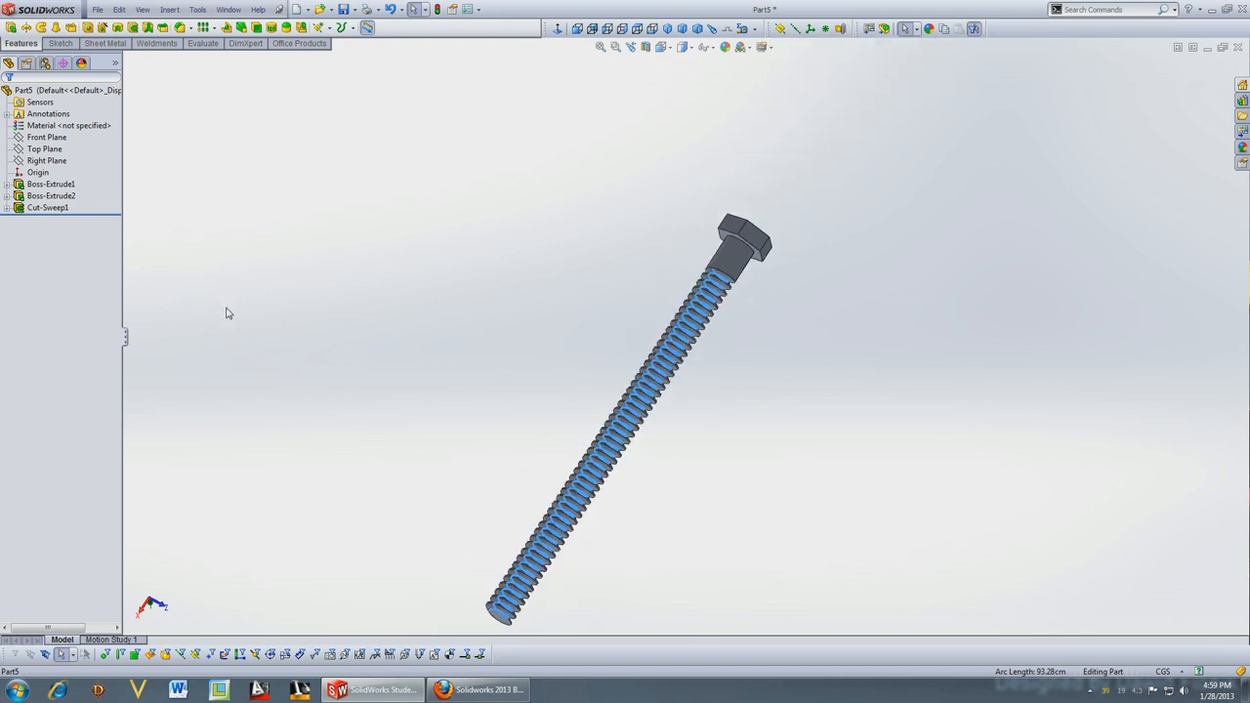
pyautogui.click(45, 148)
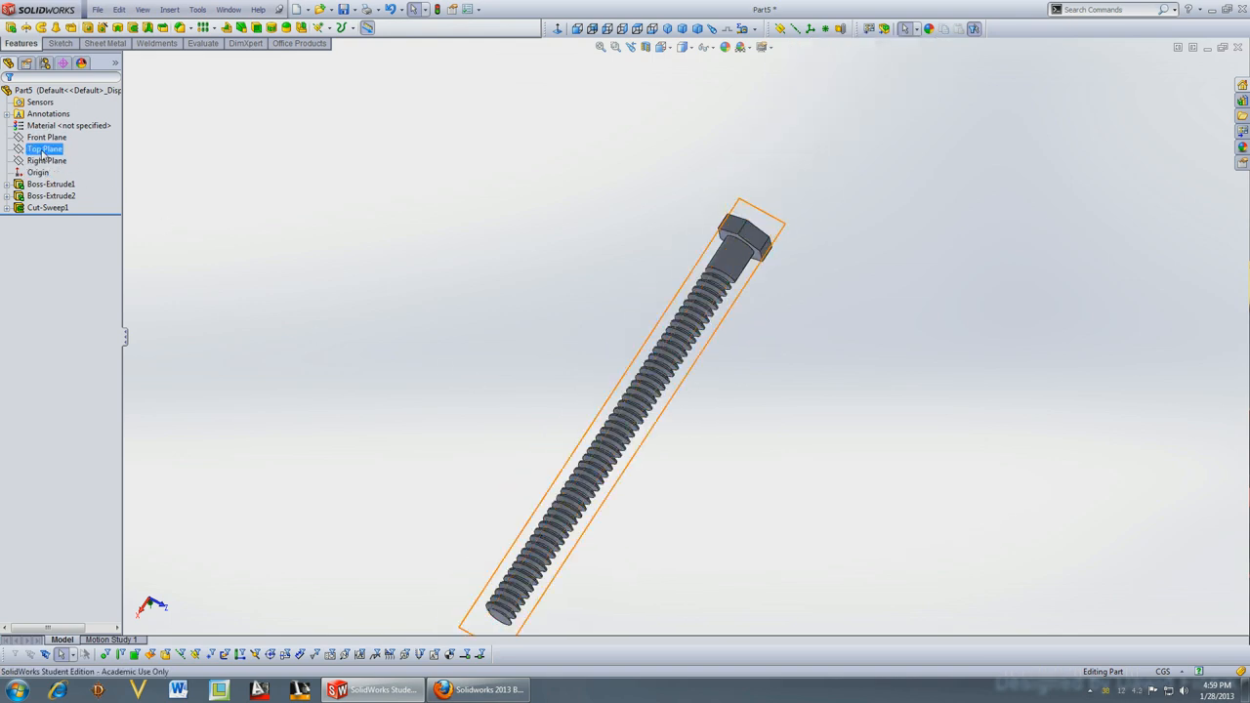
pyautogui.click(47, 160)
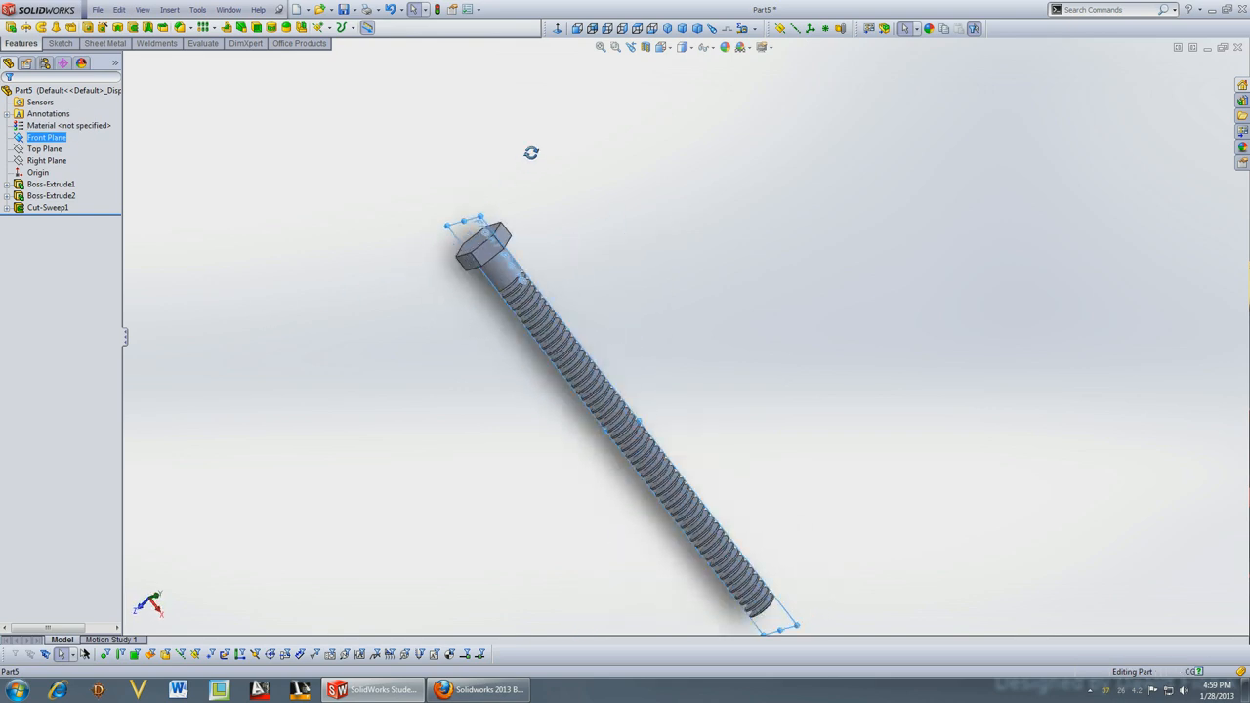
pyautogui.moveTo(531, 152); pyautogui.dragTo(653, 375)
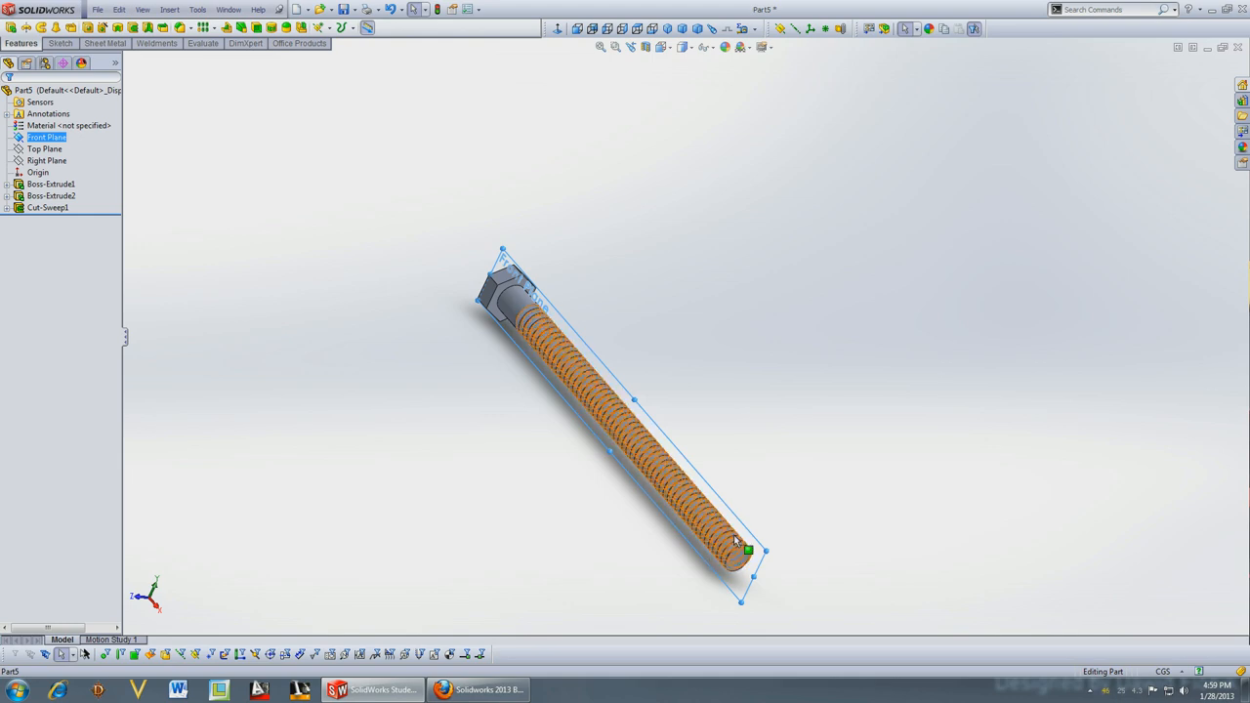
pyautogui.scroll(3)
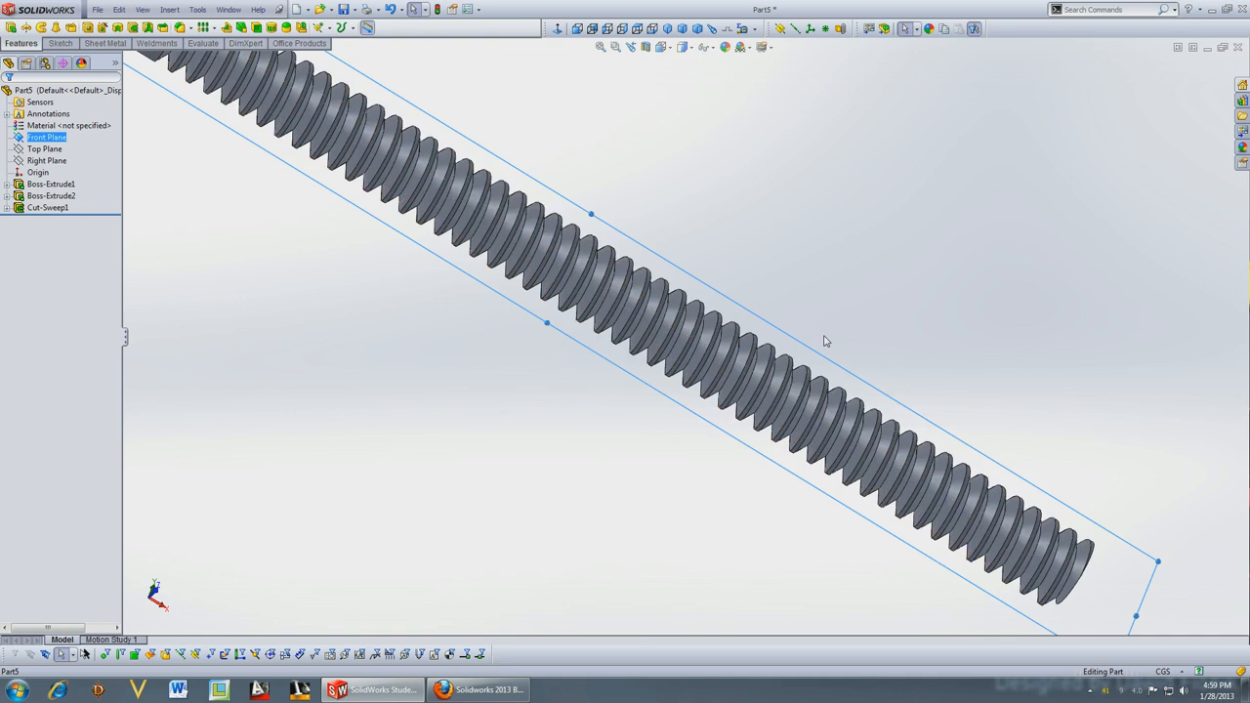
pyautogui.moveTo(812, 344)
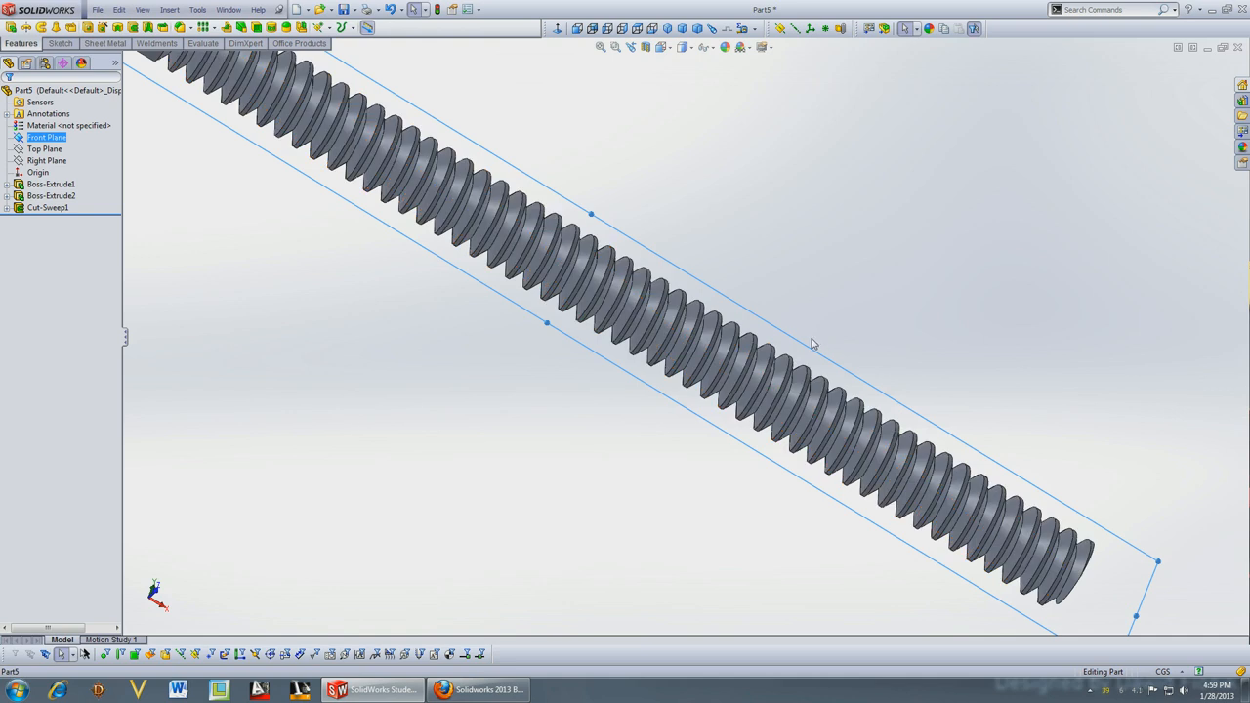
pyautogui.scroll(-3)
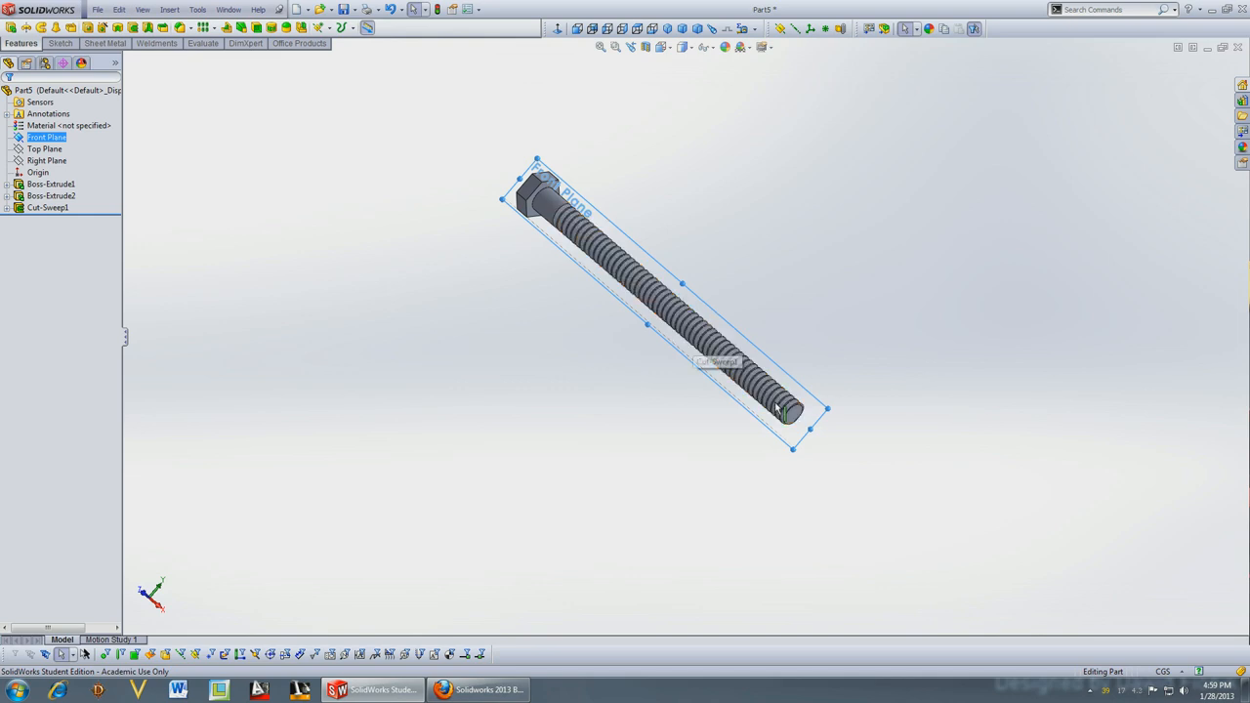
pyautogui.moveTo(824, 316)
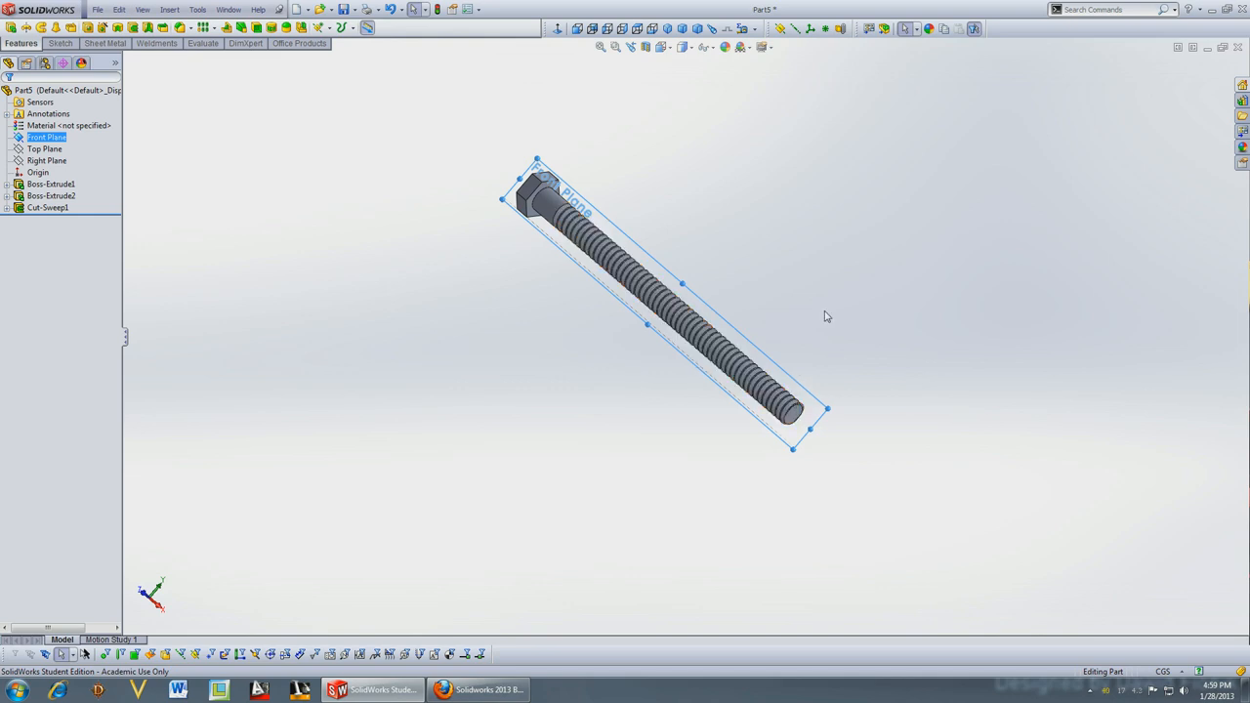
pyautogui.moveTo(558, 422)
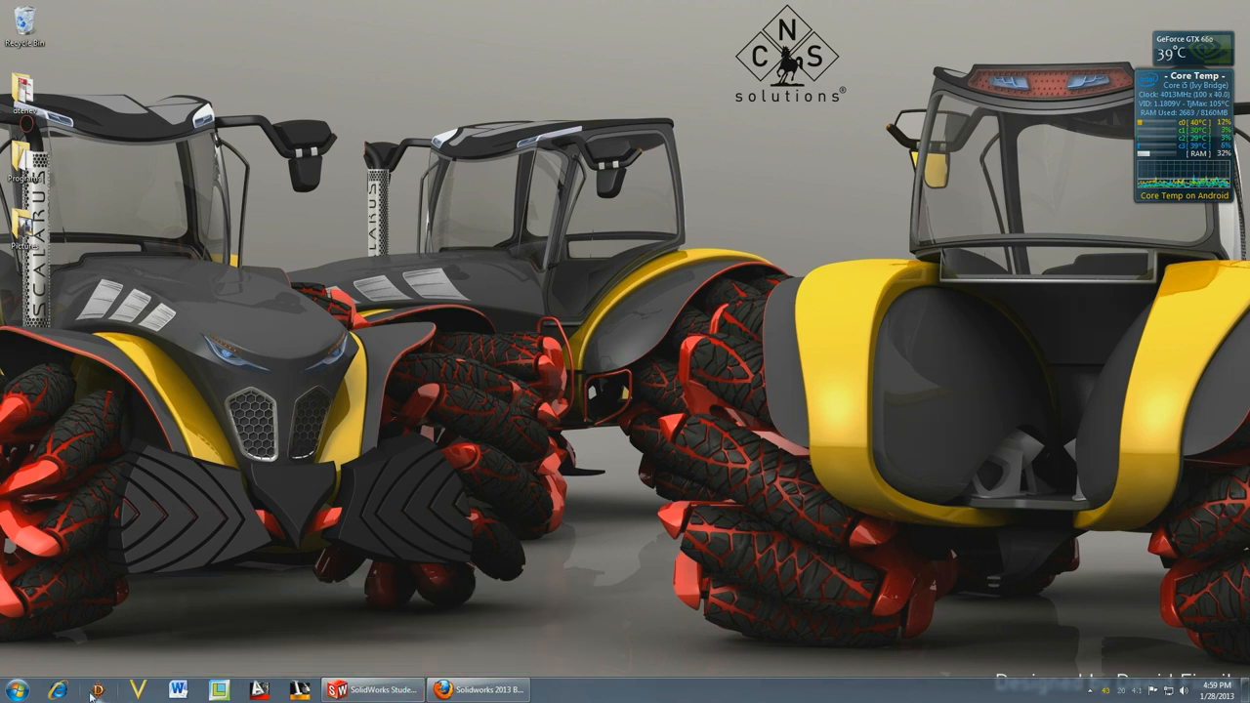
# - Show the SolidWorks bolt briefly, hide it, and bring the YouTube bolt video back up
pyautogui.click(375, 692)
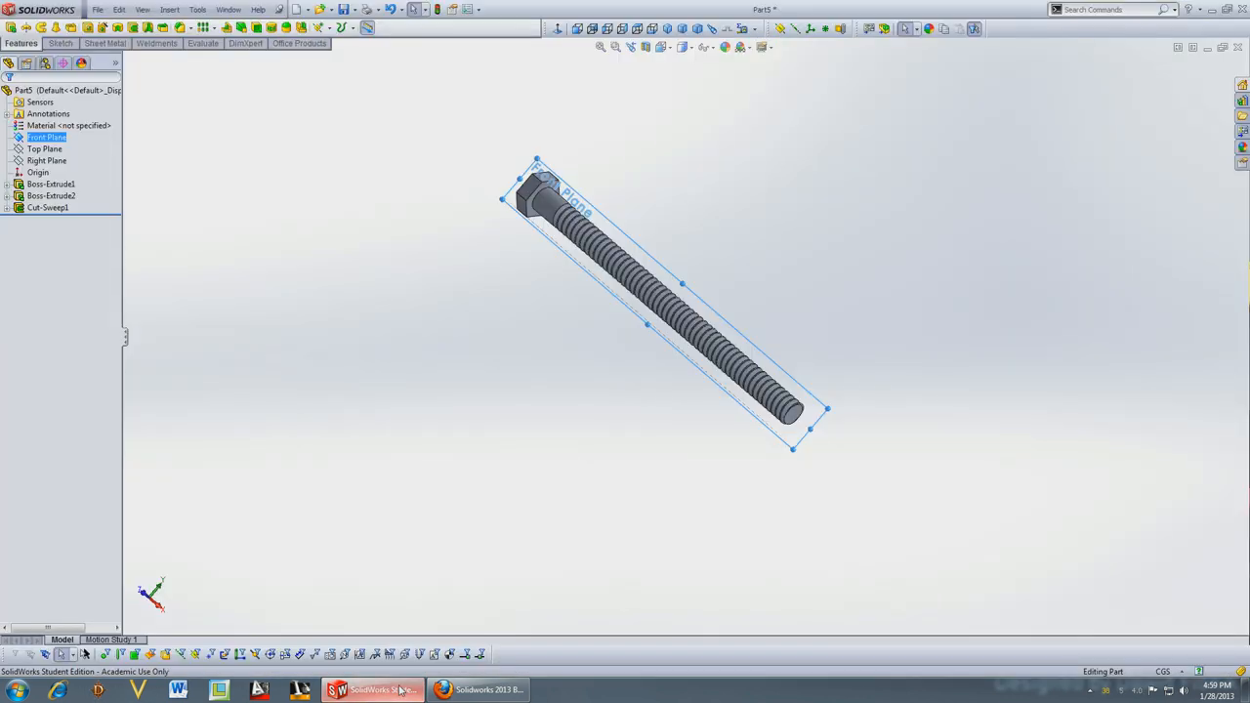
pyautogui.click(375, 692)
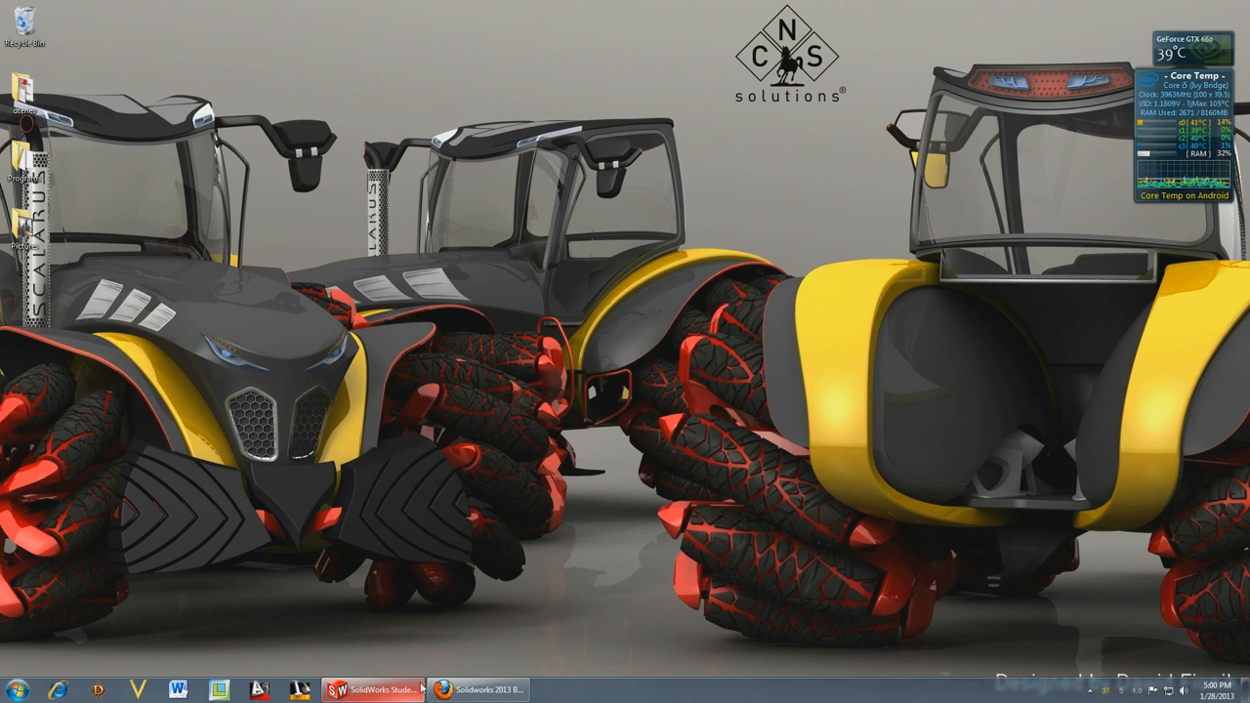
pyautogui.click(477, 690)
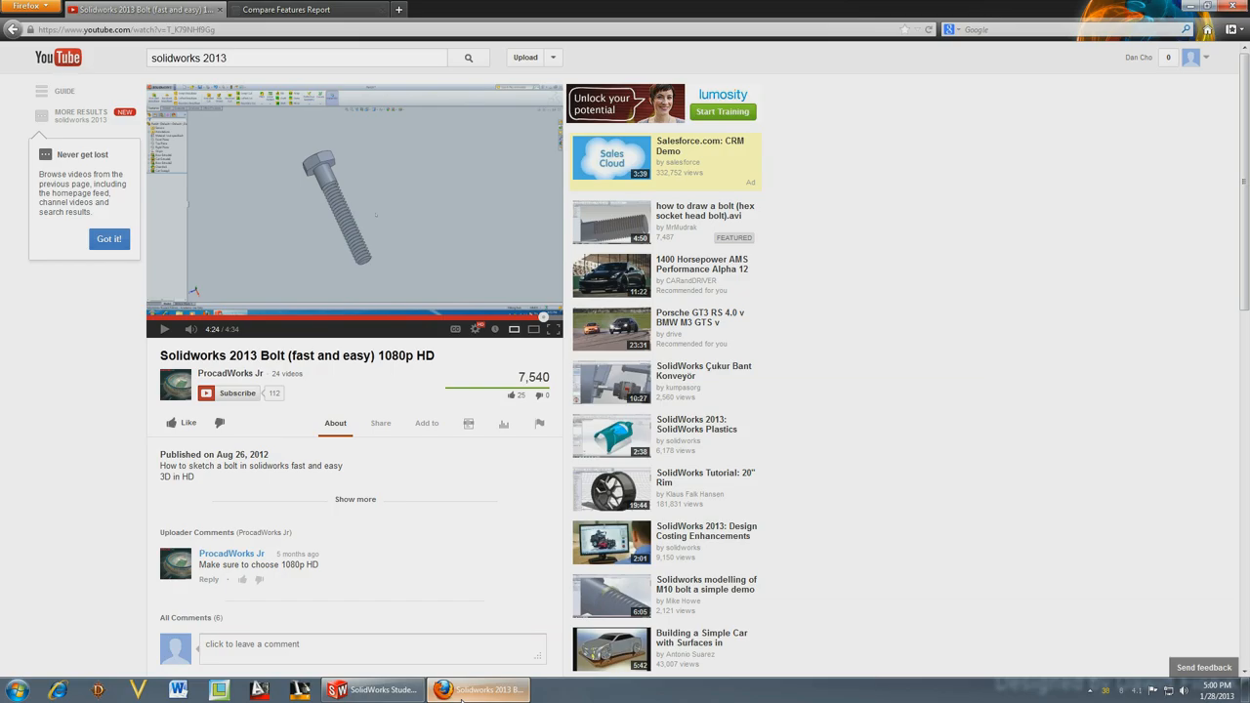